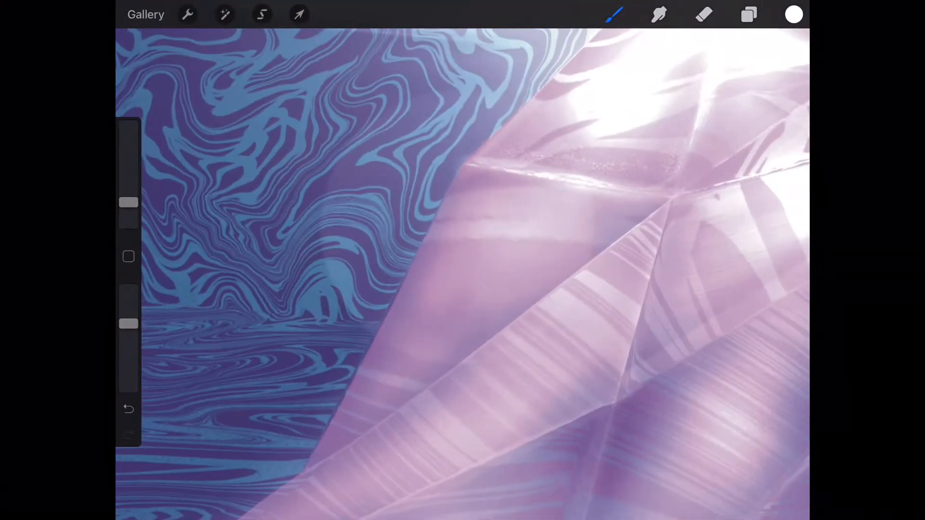
Paint a thin white horizontal flare streak across the crystal, then undo the last stroke.
drag(128, 323, 128, 355)
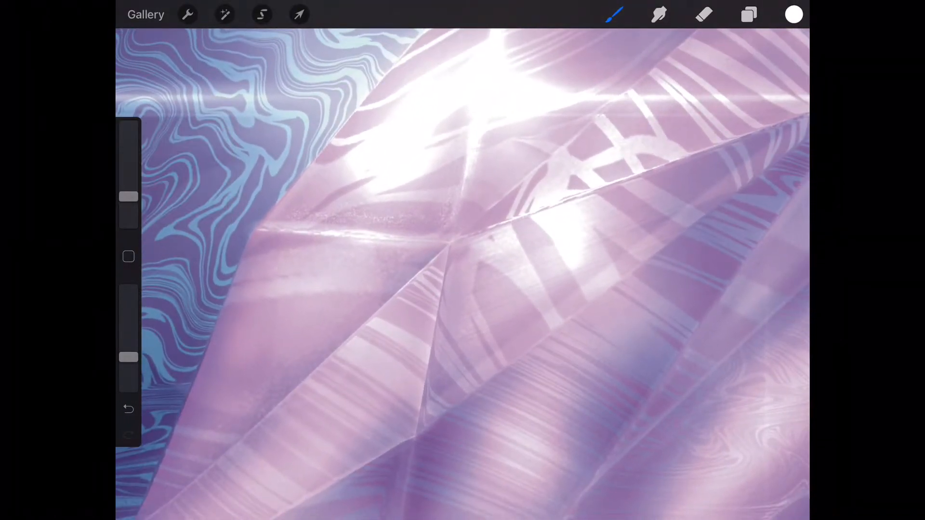
click(128, 409)
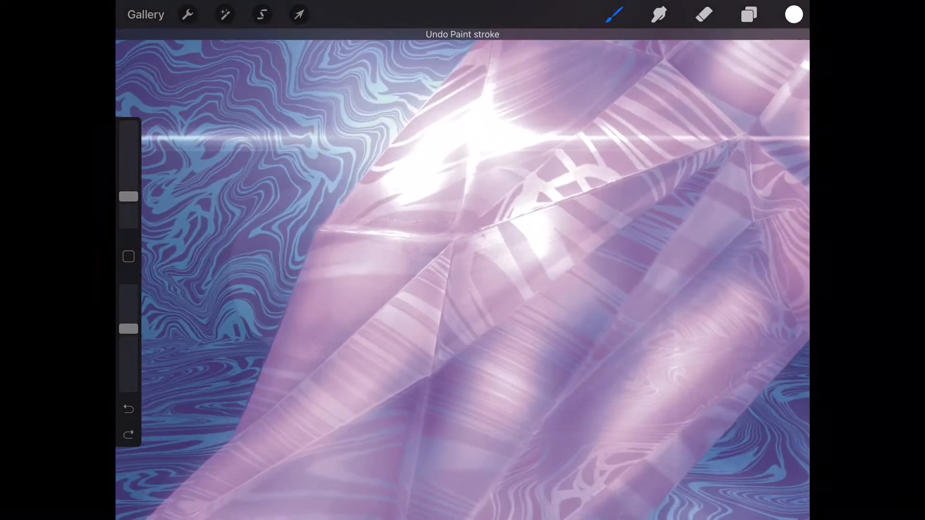